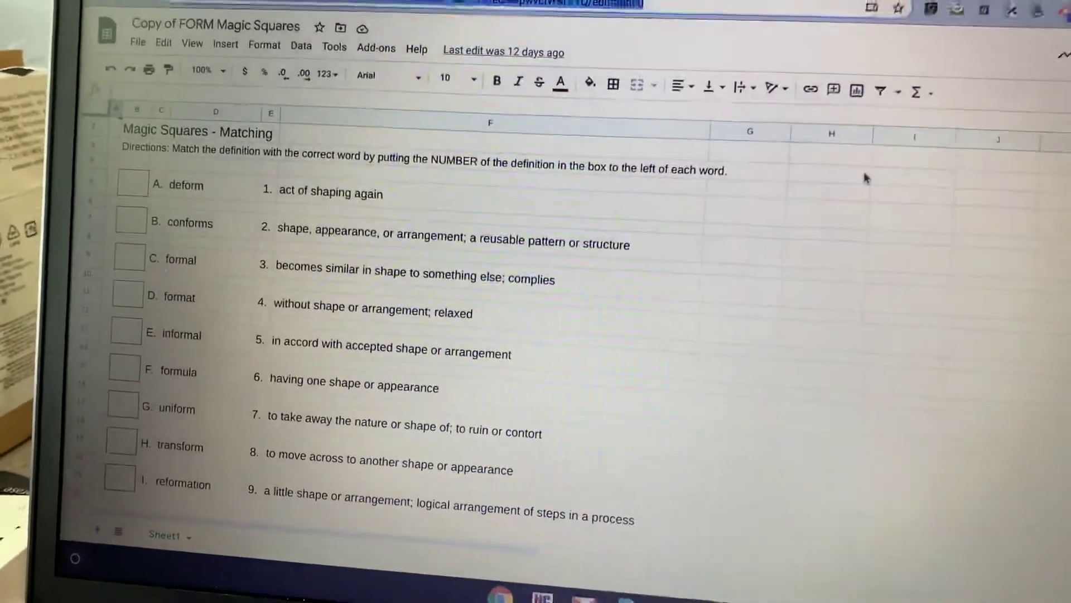
scroll("down", 3)
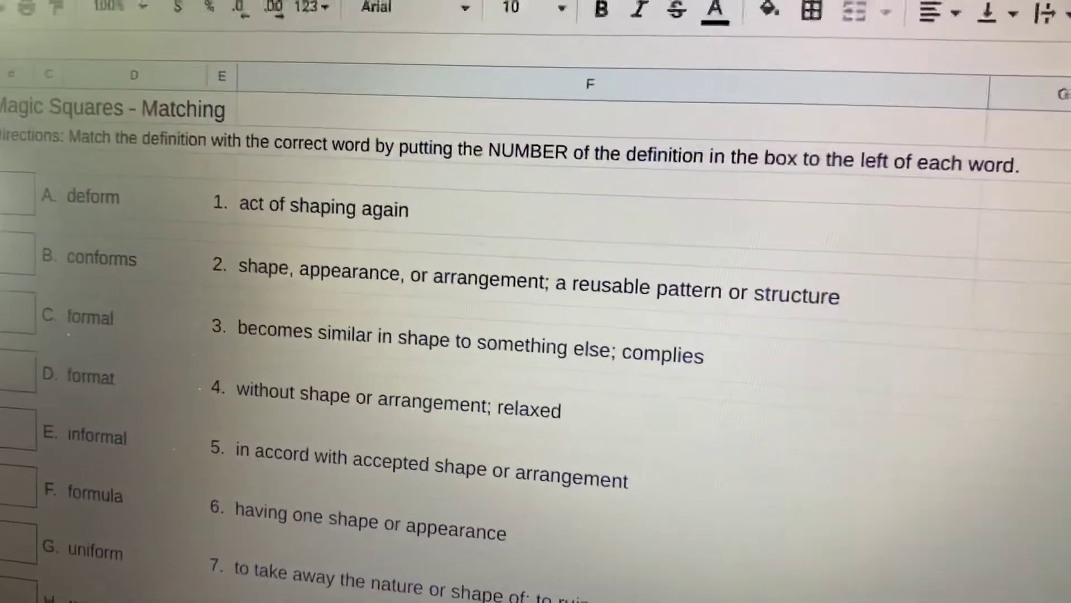
scroll("down", 3)
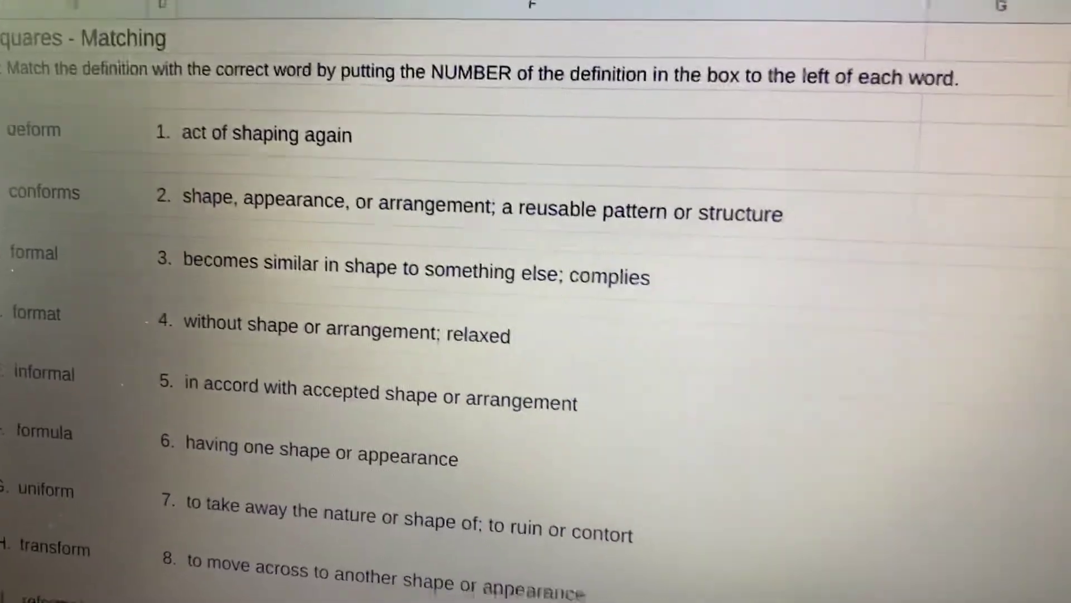
scroll("down", 3)
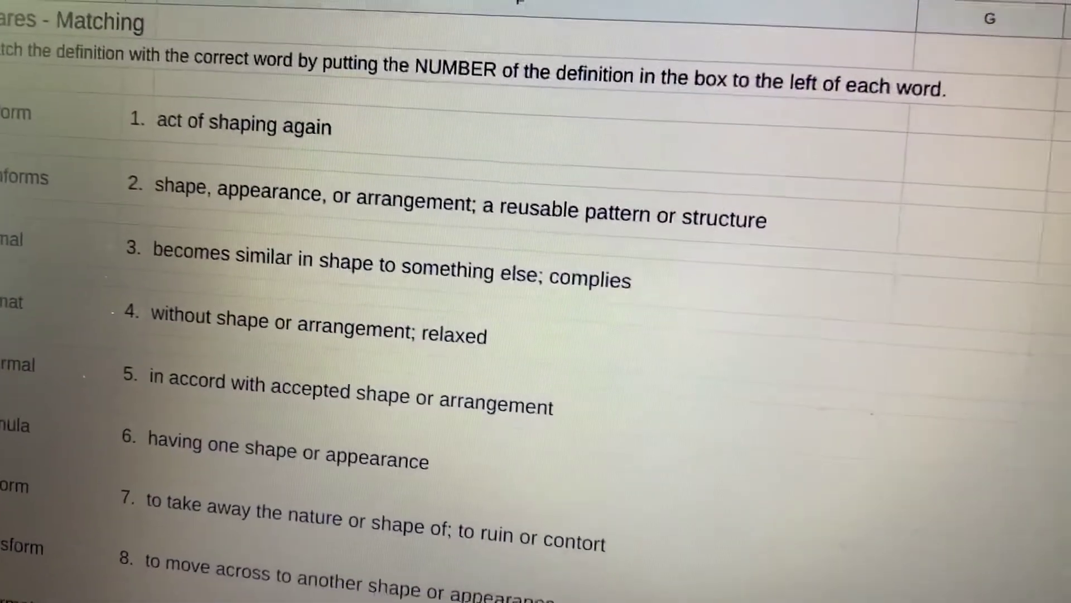
scroll("down", 3)
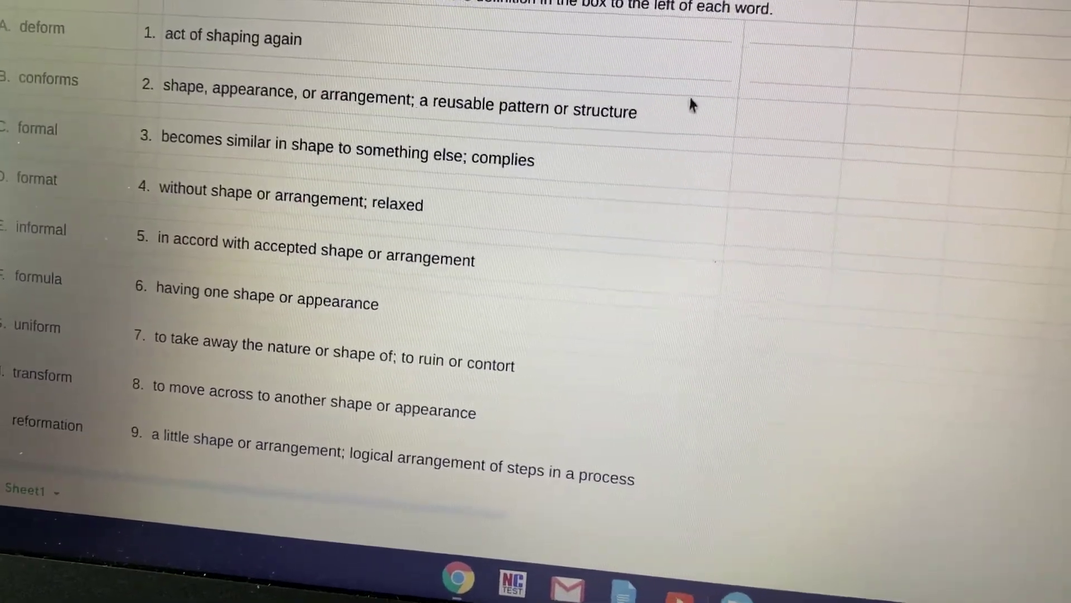
left_click(410, 103)
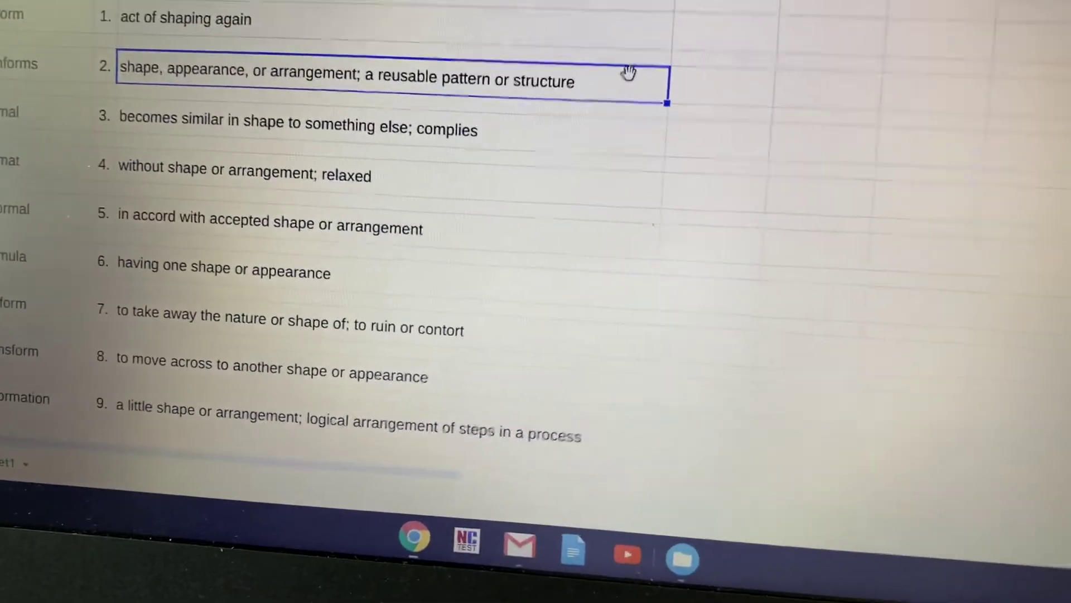